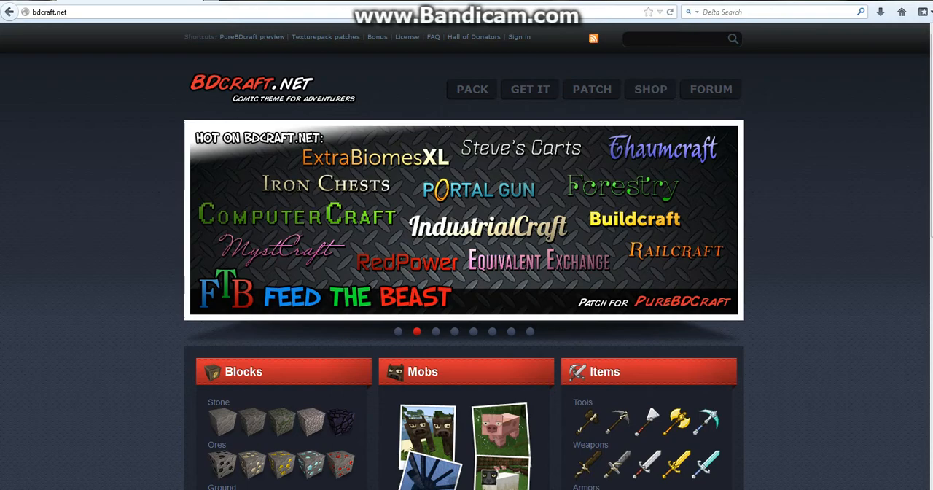
- Look over the BDcraft.net home page and enter 'sphax' in the site search box
scroll(down, 3)
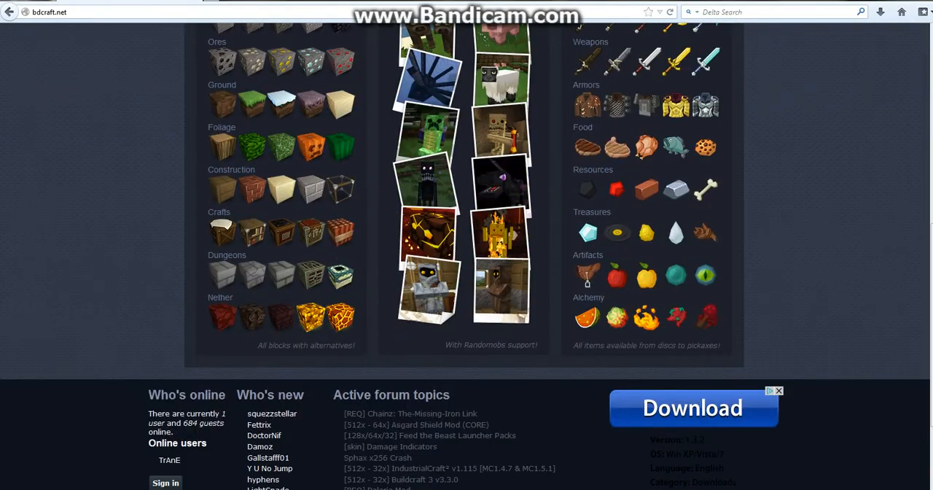
scroll(up, 3)
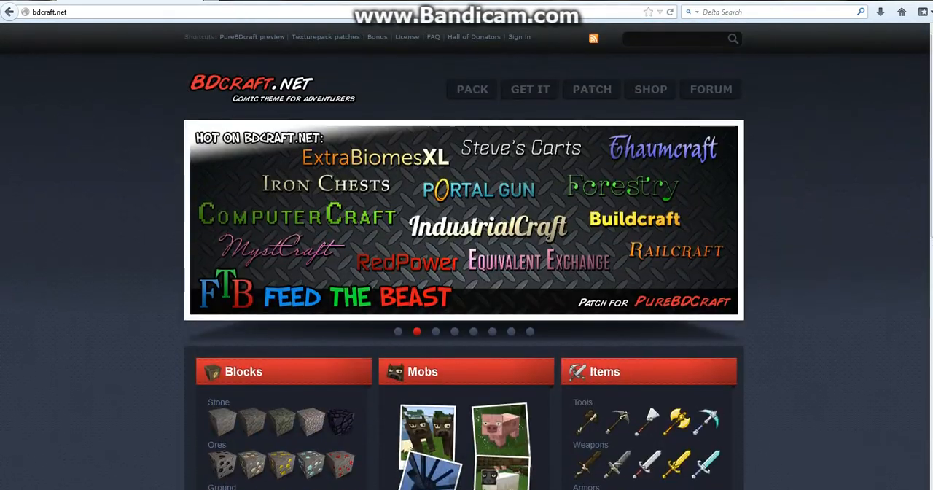
scroll(down, 3)
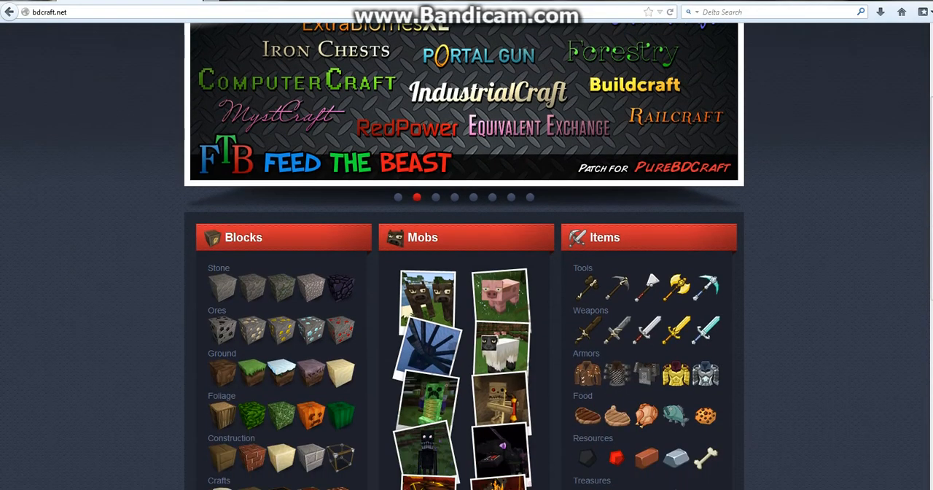
scroll(up, 3)
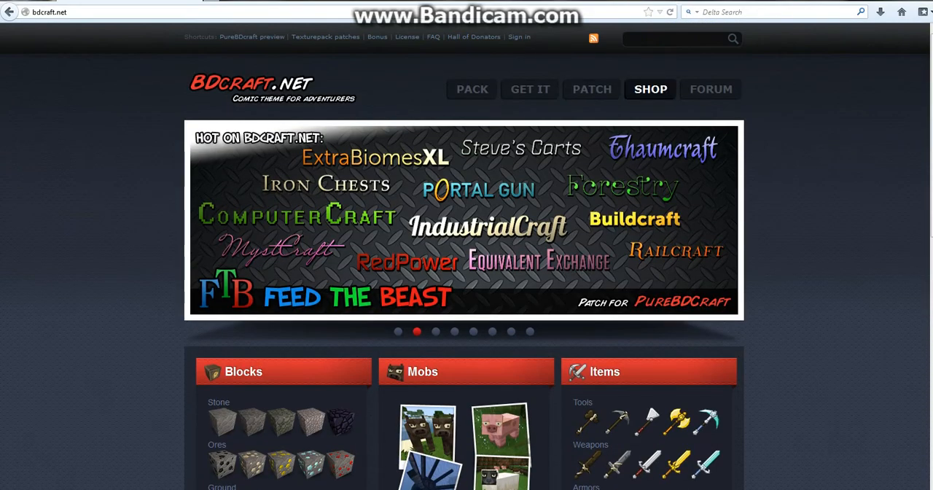
mouse_move(325, 37)
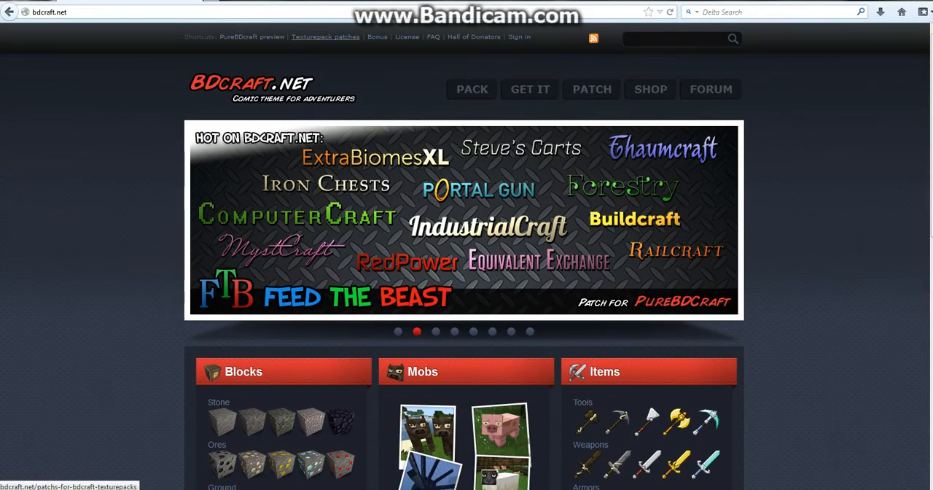
scroll(down, 3)
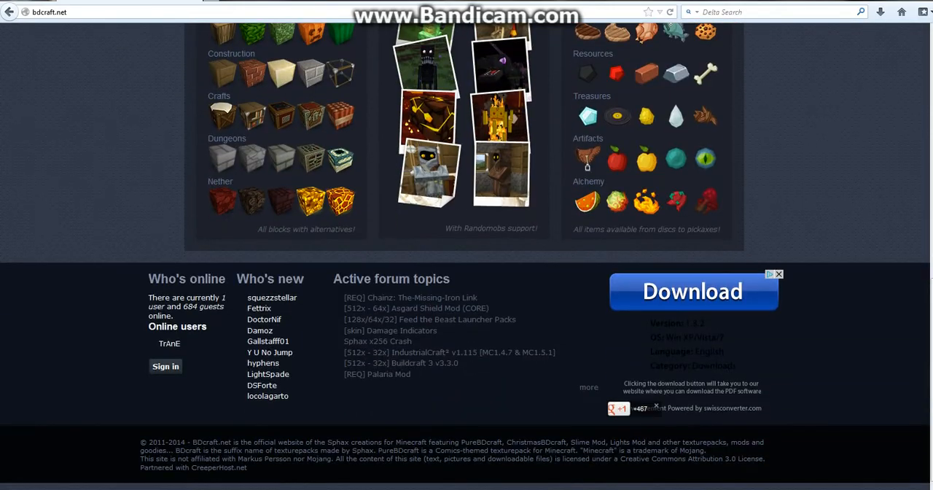
scroll(up, 3)
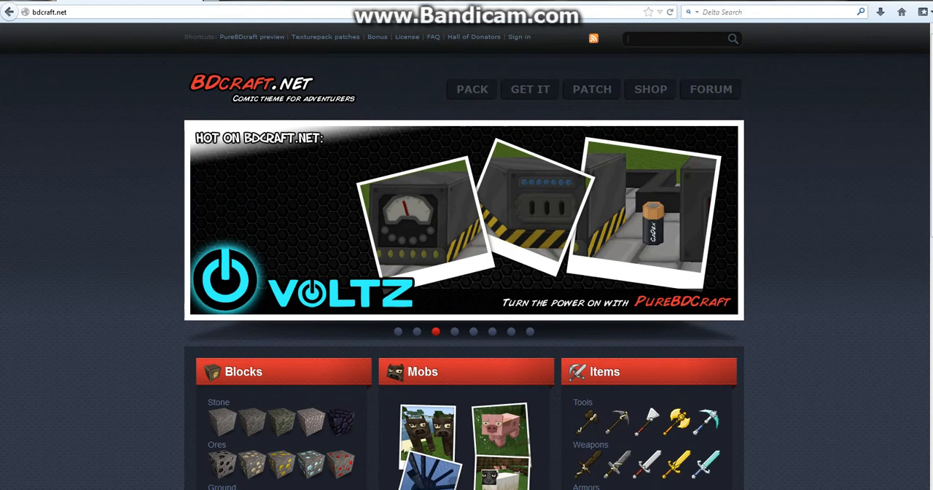
text(sphax)
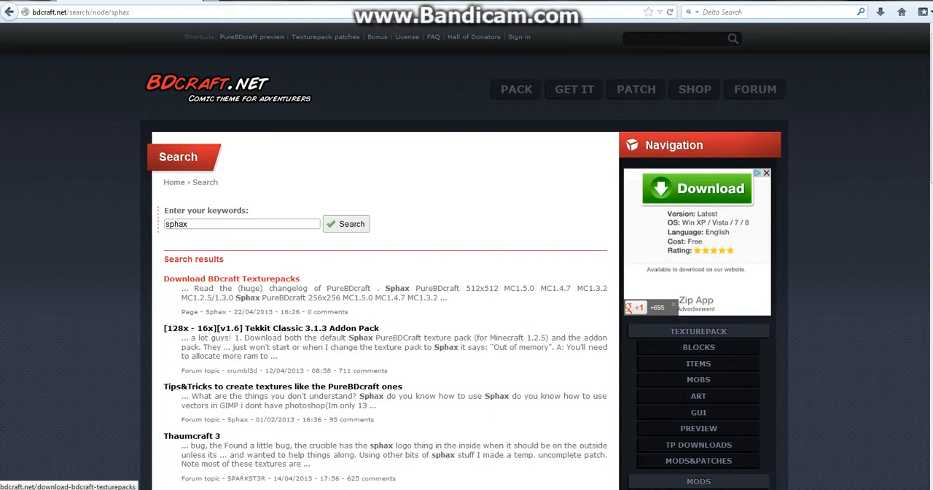
- From the Download BDcraft Texturepacks post, start the free MC1.5.0 download of Sphax PureBDcraft 64x
click(231, 279)
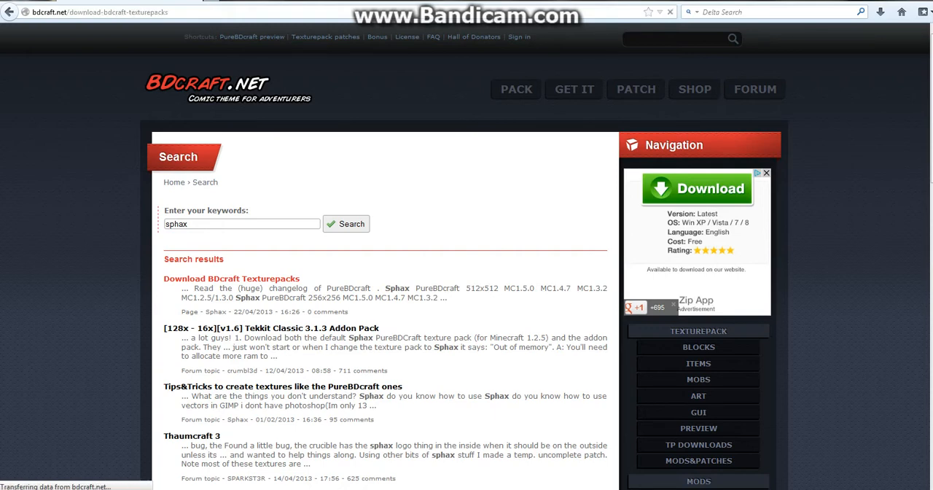
click(231, 277)
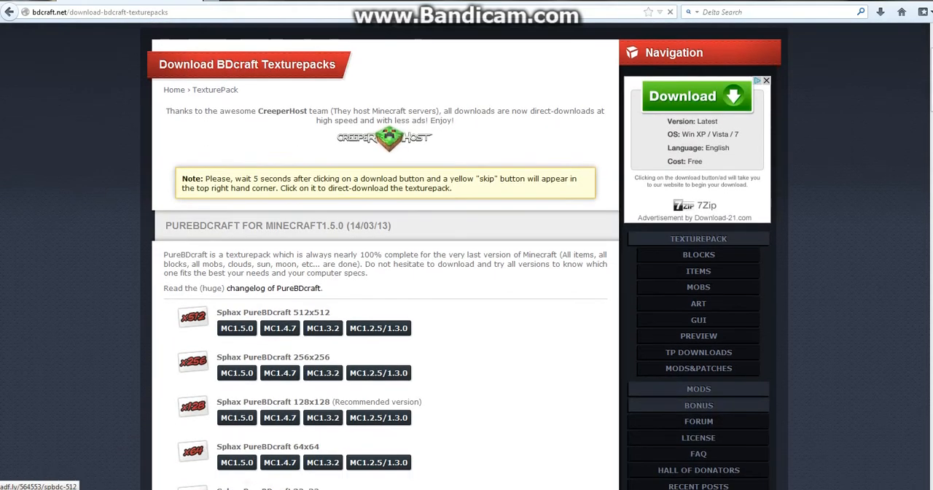
scroll(down, 3)
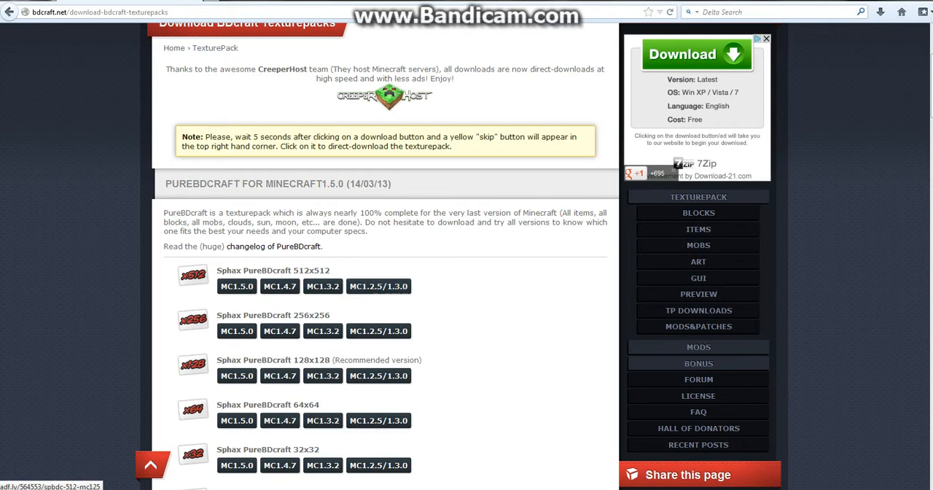
scroll(down, 3)
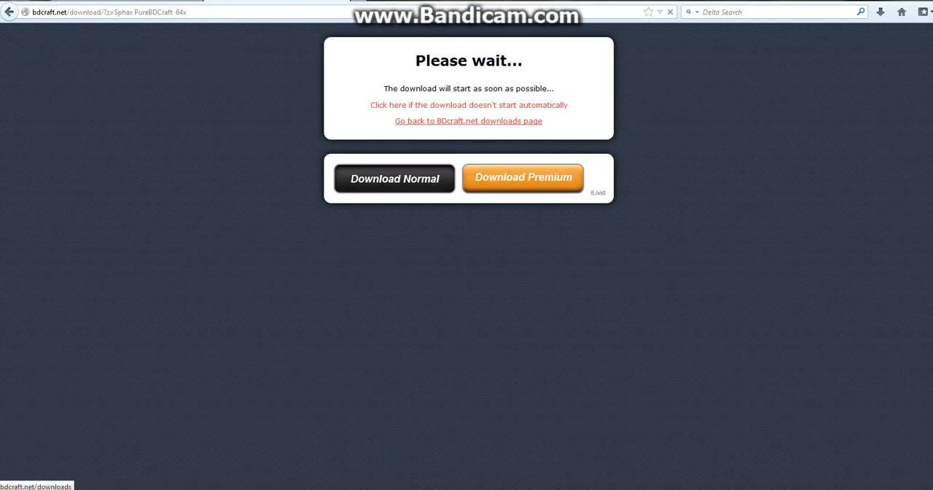
click(394, 177)
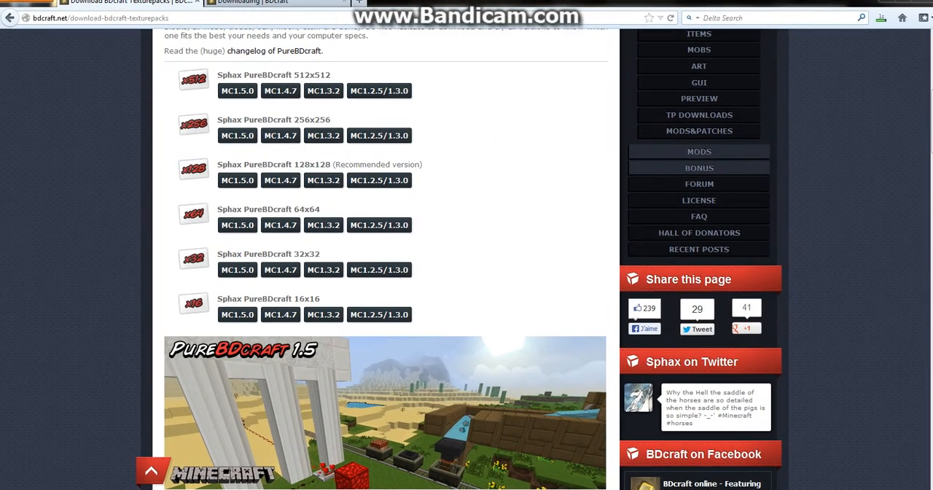
scroll(down, 3)
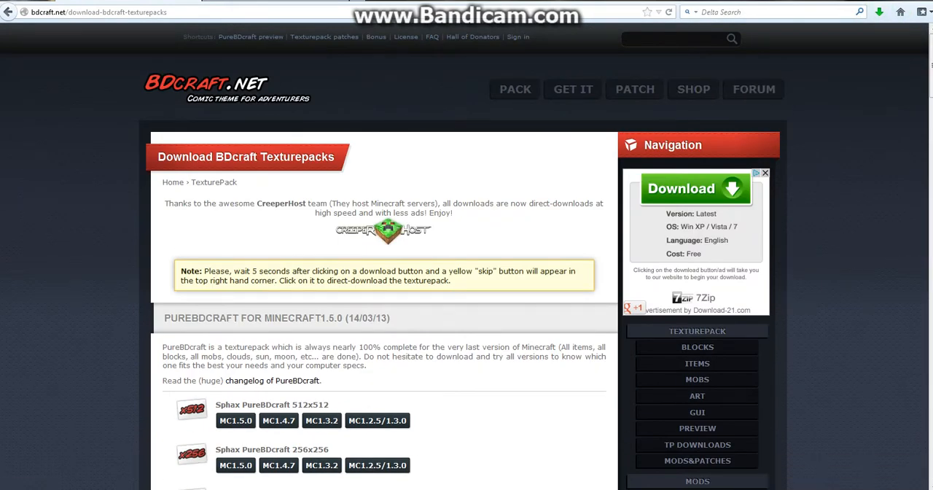
- Search the site for 'sphax' again and open the Tekkit Classic 3.1.3 Addon Pack forum topic
text(sphax)
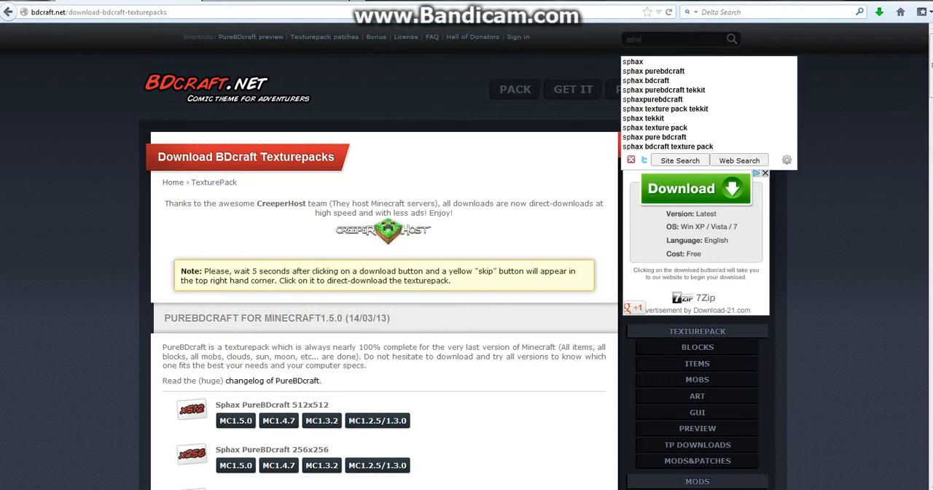
click(655, 137)
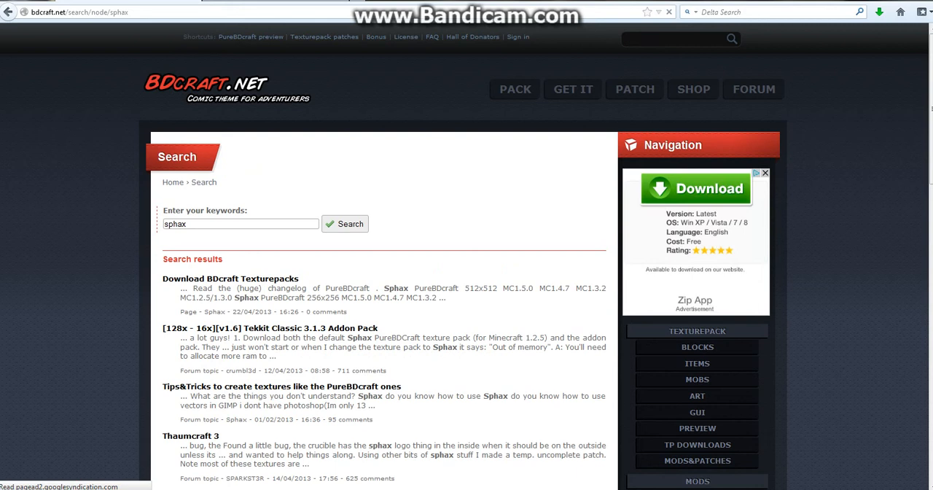
click(270, 328)
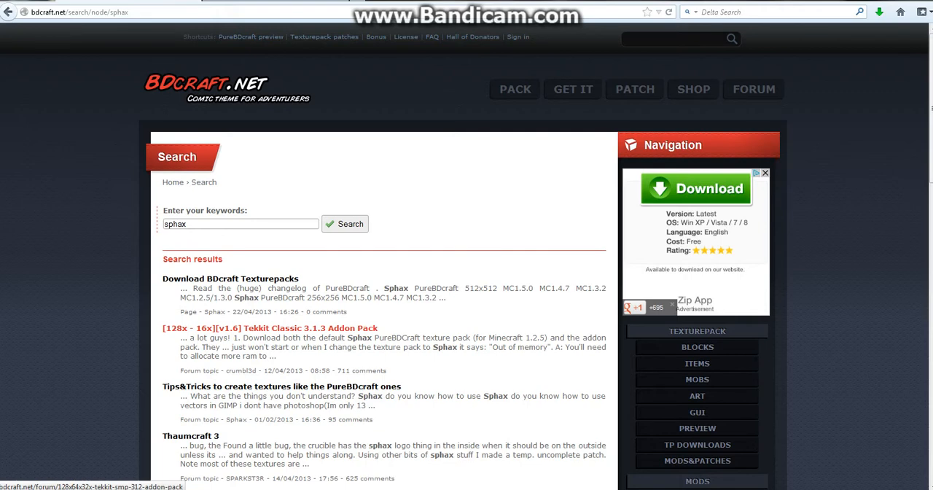
click(269, 326)
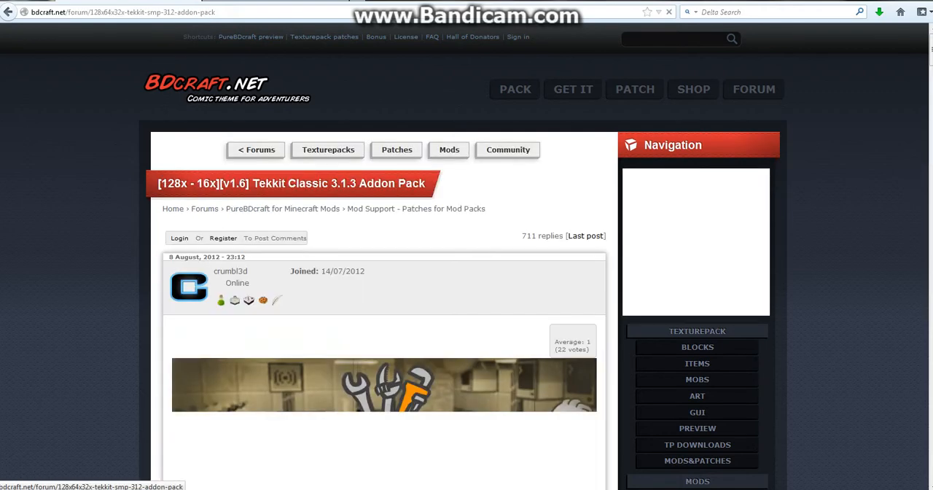
- Scroll the thread down to its Downloads section and the Addon Download Page link
scroll(down, 3)
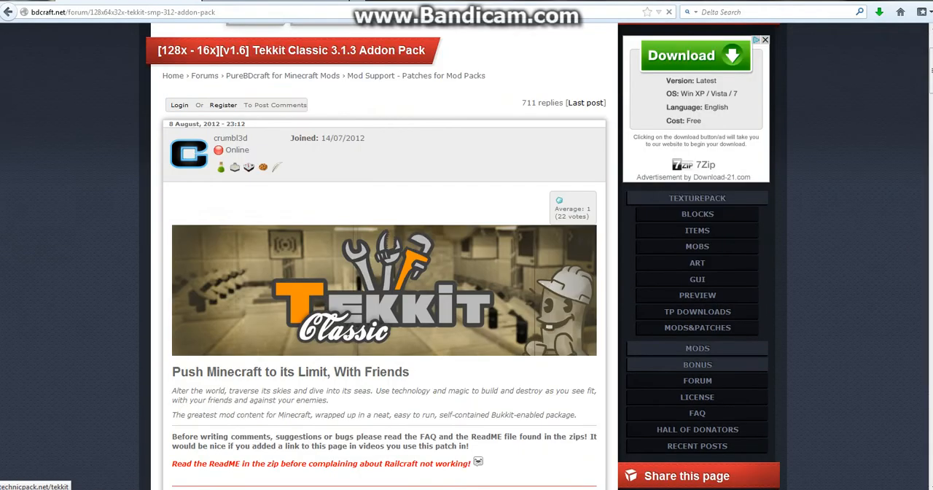
scroll(down, 3)
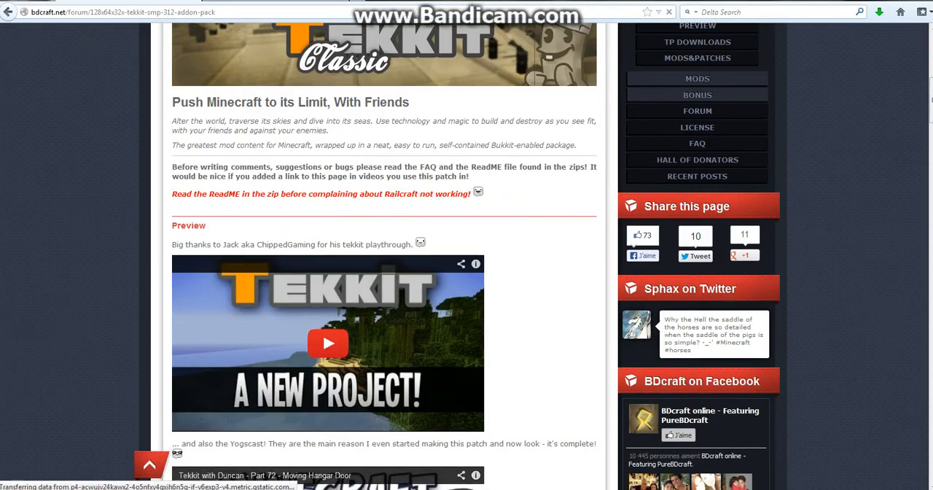
scroll(down, 3)
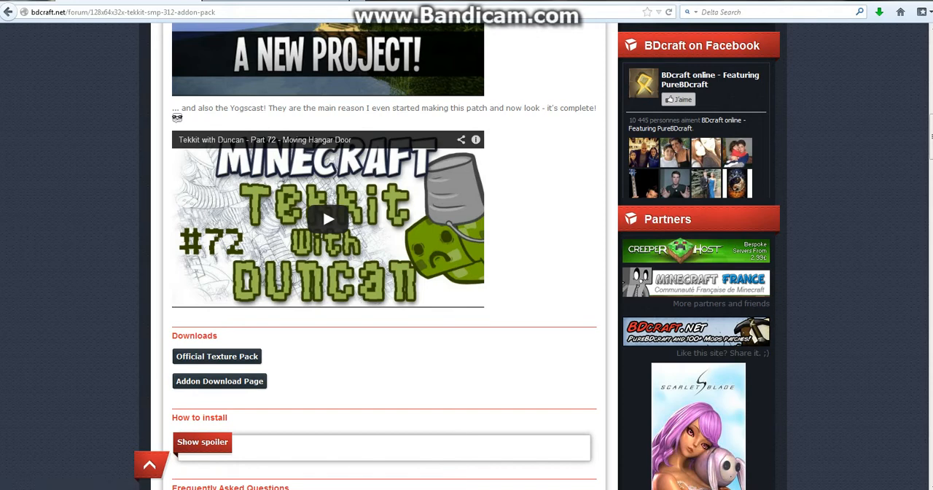
mouse_move(216, 356)
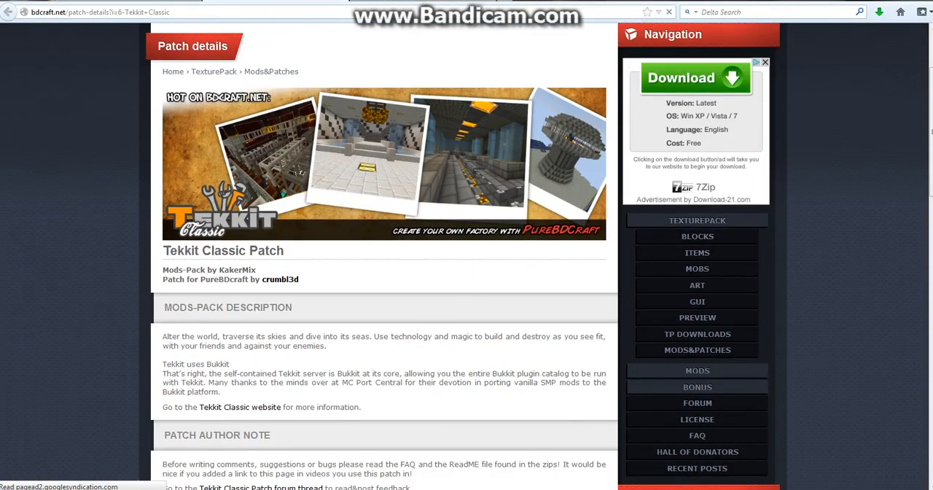
scroll(down, 3)
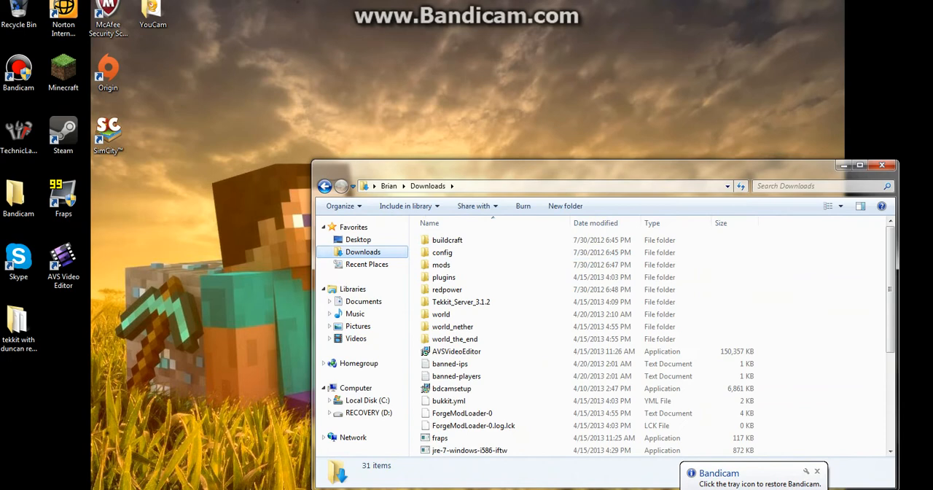
mouse_move(460, 302)
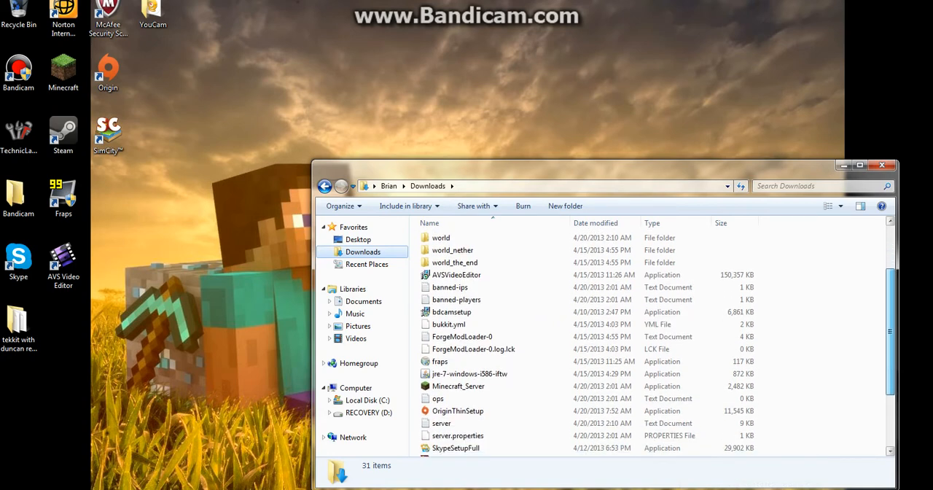
- Move the Sphax Tekkit patch and PureBDCraft 64x zips from Downloads onto the desktop and close Explorer
scroll(down, 3)
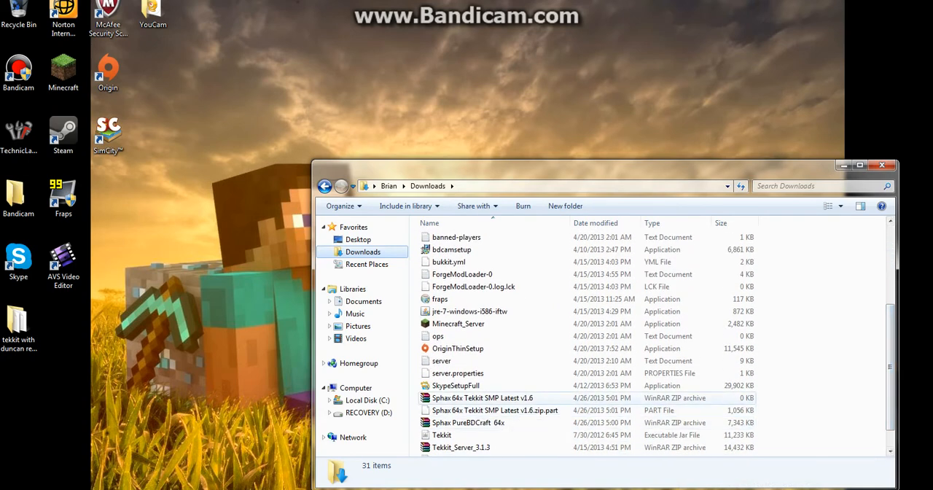
drag(481, 396, 183, 87)
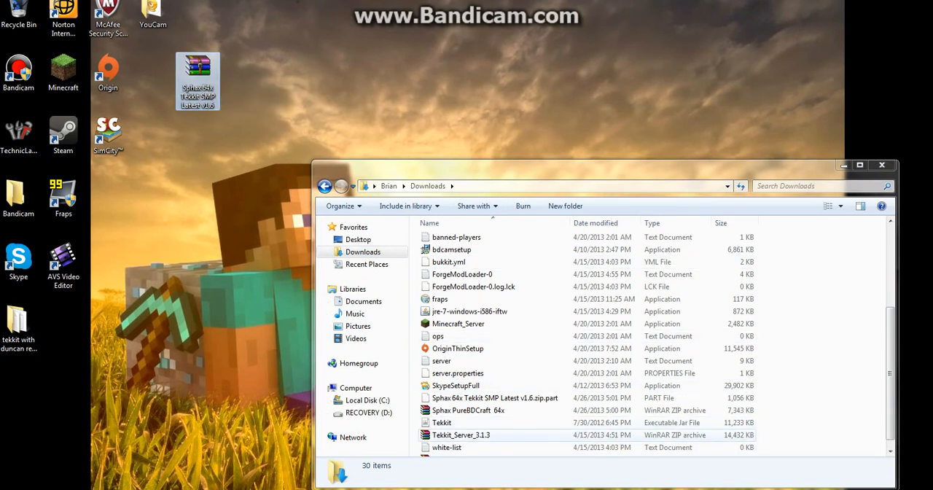
click(469, 410)
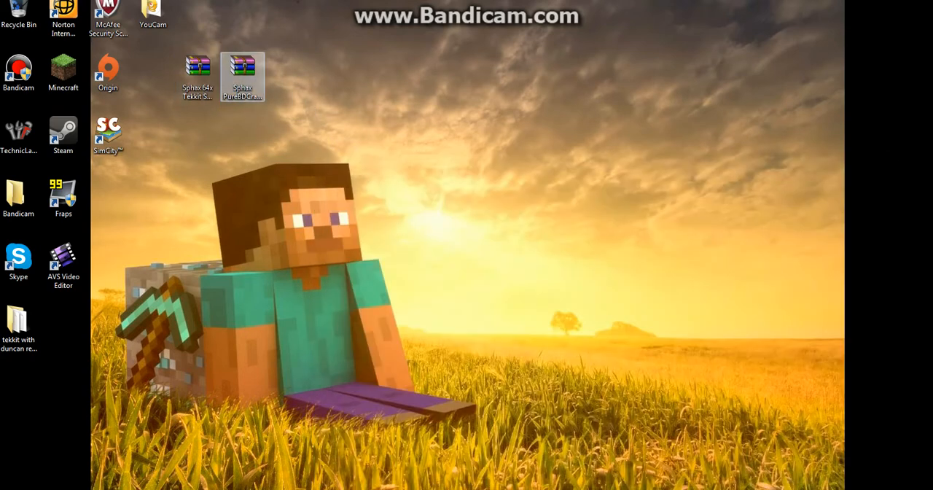
- Open the PureBDCraft 64x zip in WinRAR and try Extract Here on the Tekkit patch twice, dismissing the 'No archives found' warnings
double_click(242, 70)
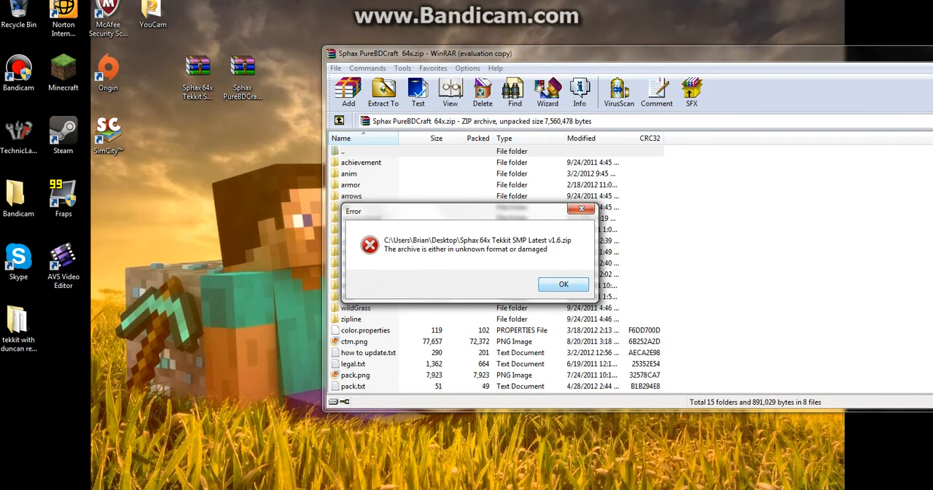
right_click(197, 70)
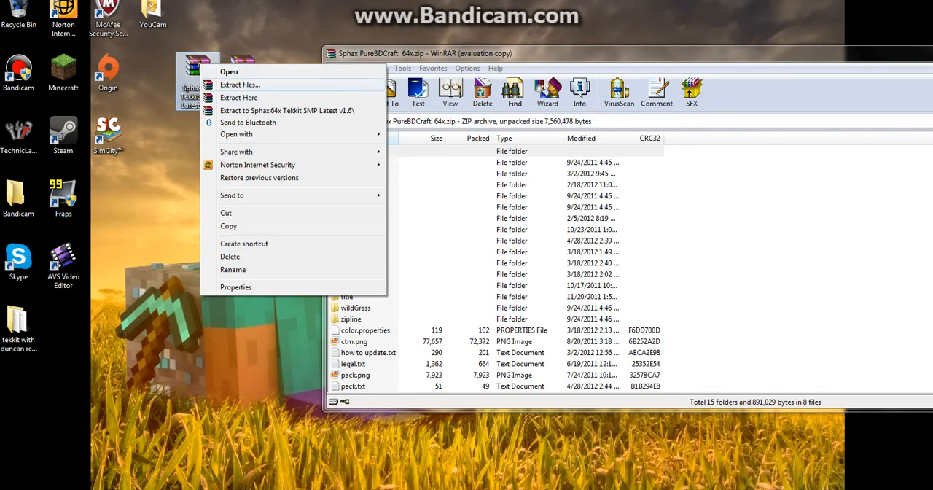
click(300, 111)
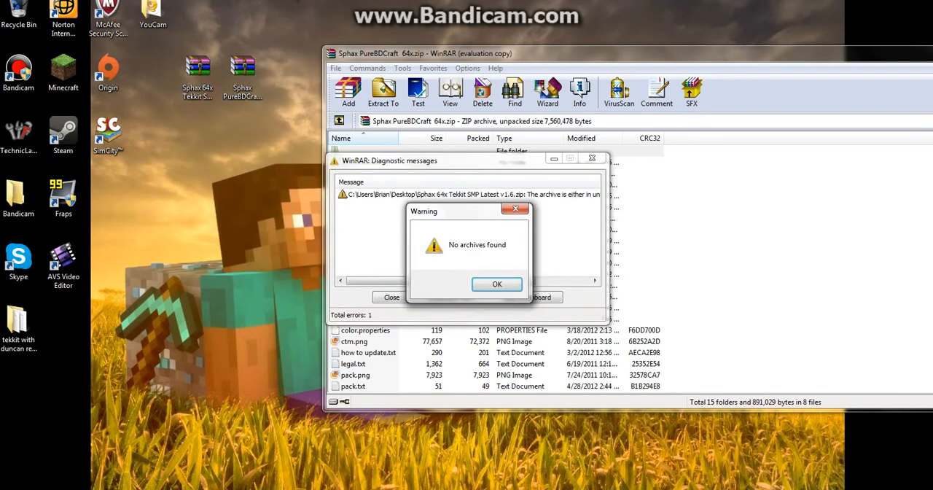
click(495, 284)
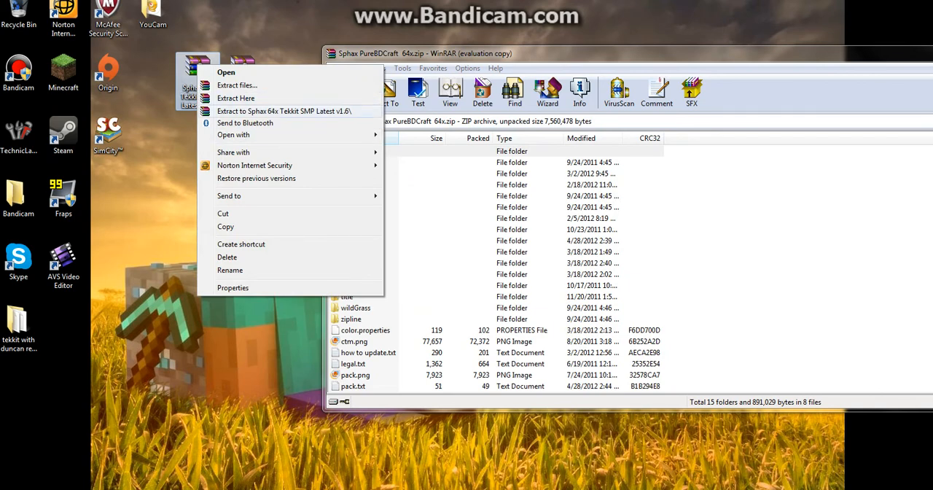
click(285, 111)
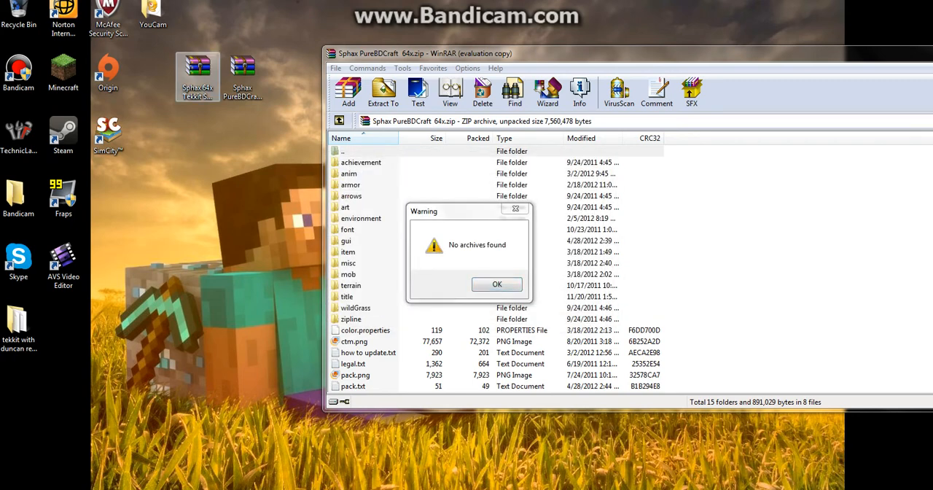
click(497, 284)
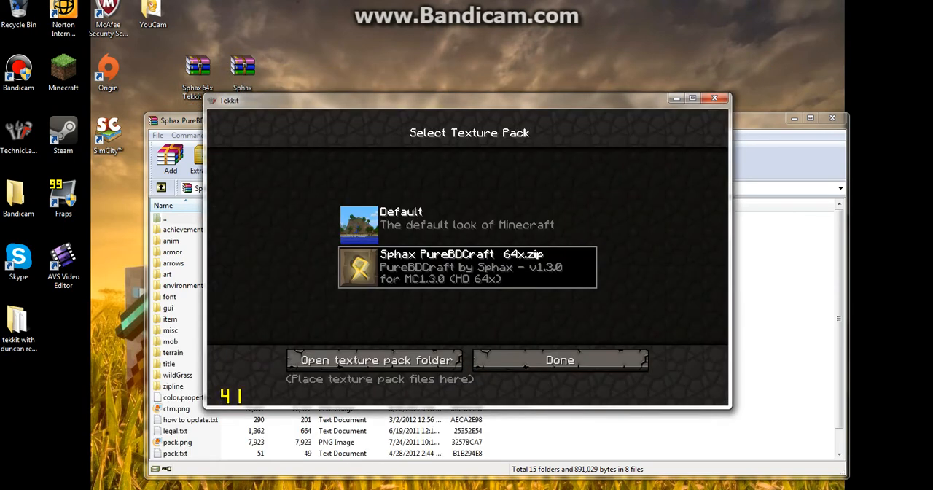
- Open Tekkit's texturepacks folder and Move and Replace its Sphax PureBDCraft 64x zip, granting administrator permission
click(374, 358)
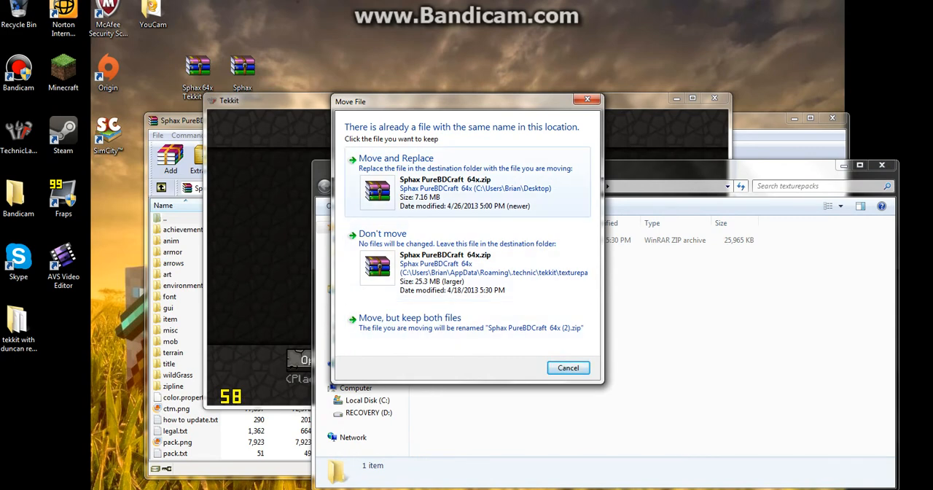
click(396, 157)
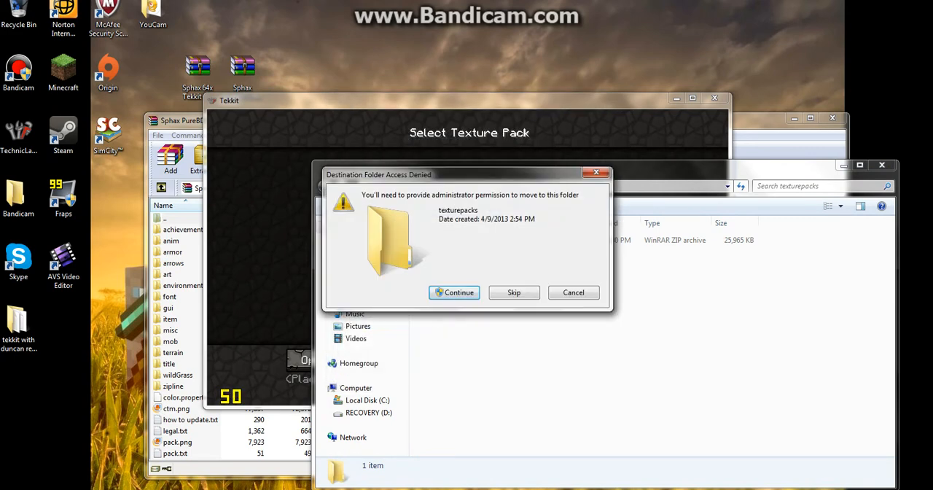
click(455, 291)
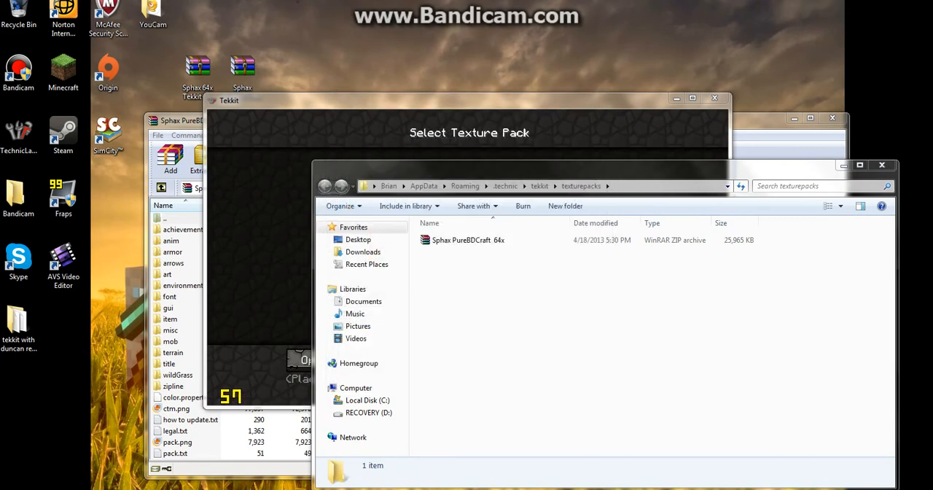